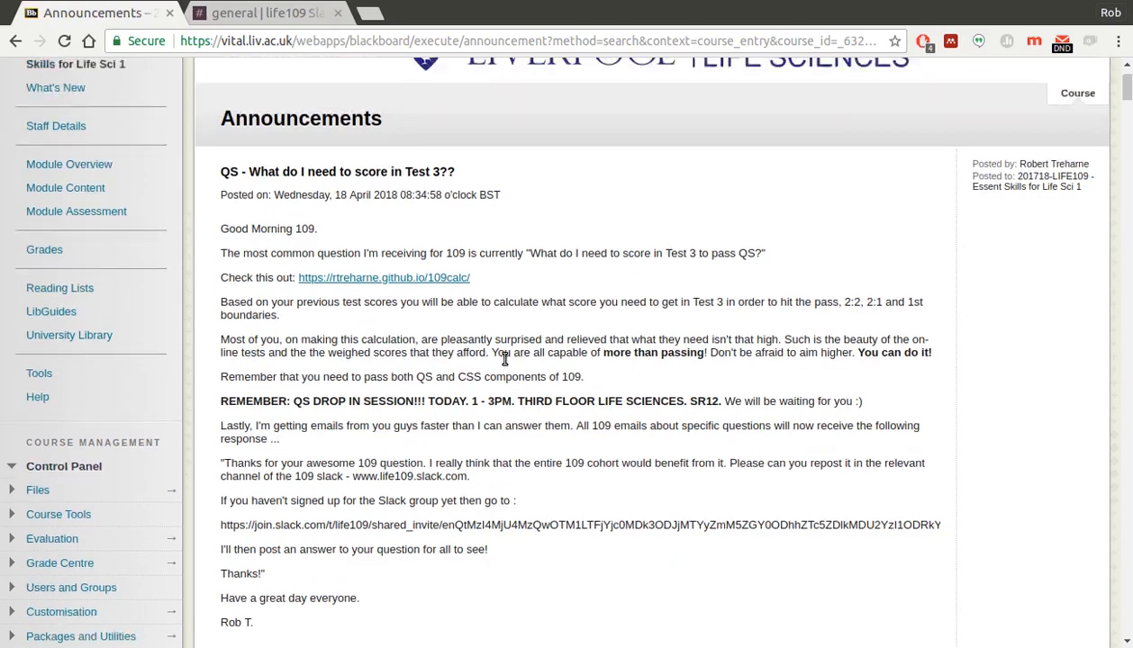
Switch to the life109 Slack tab and view the student questions in #general
{"action": "scroll", "scroll_direction": "down", "scroll_amount": 3}
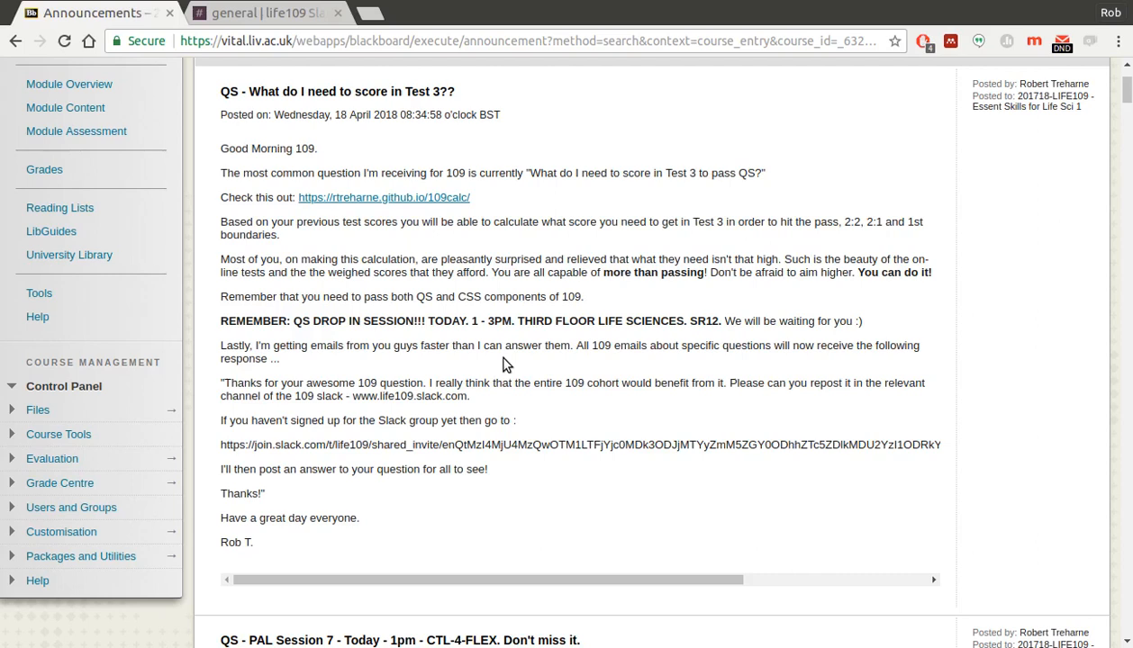
{"action": "mouse_move", "coordinate": [340, 430]}
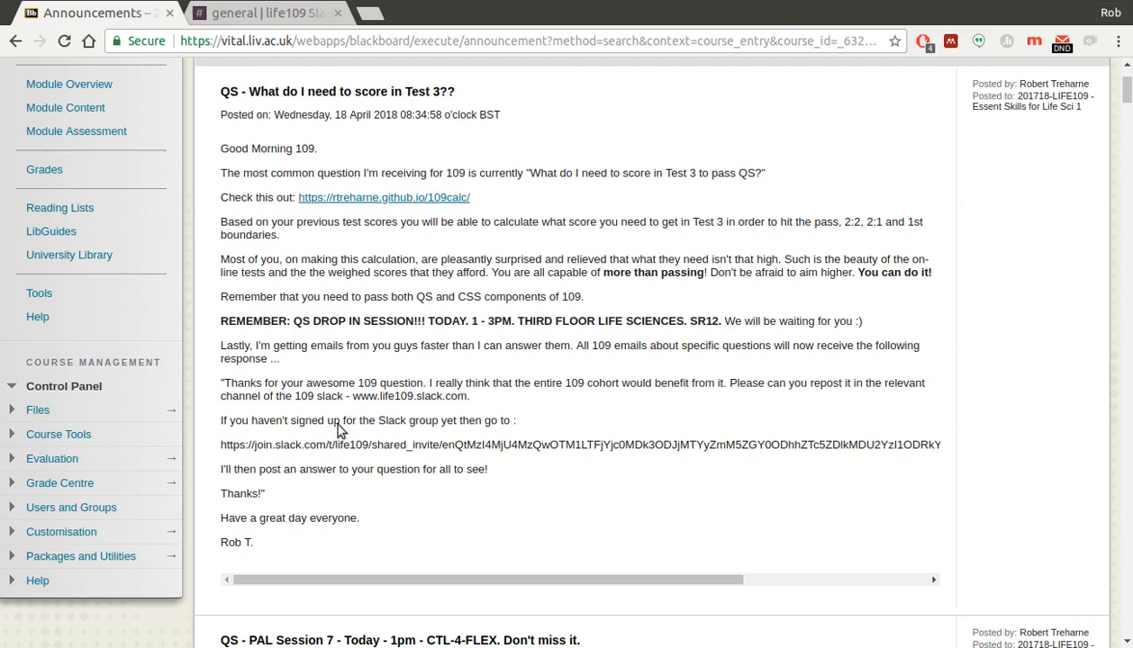
{"action": "mouse_move", "coordinate": [221, 450]}
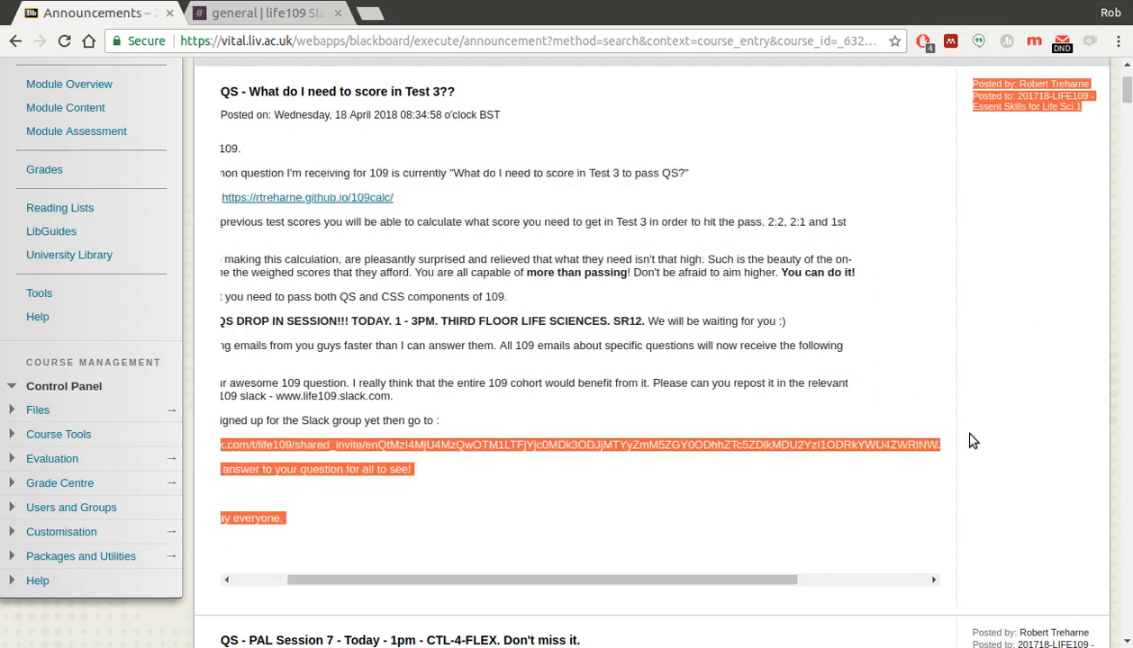
{"action": "scroll", "scroll_direction": "right", "scroll_amount": 3}
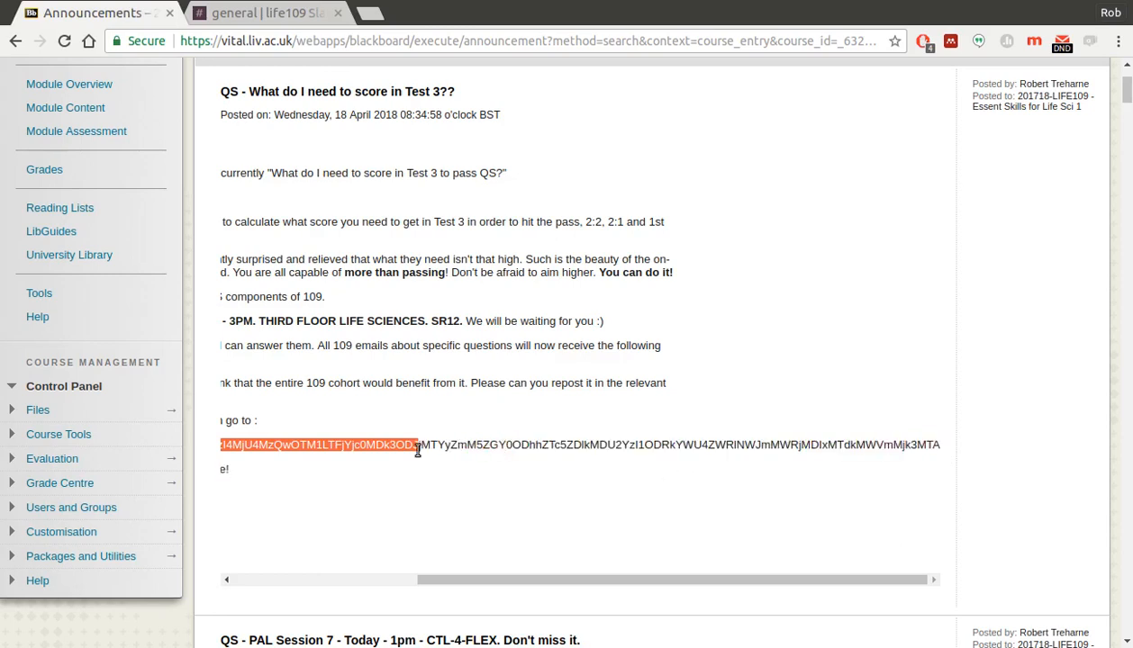
{"action": "scroll", "scroll_direction": "left", "scroll_amount": 3}
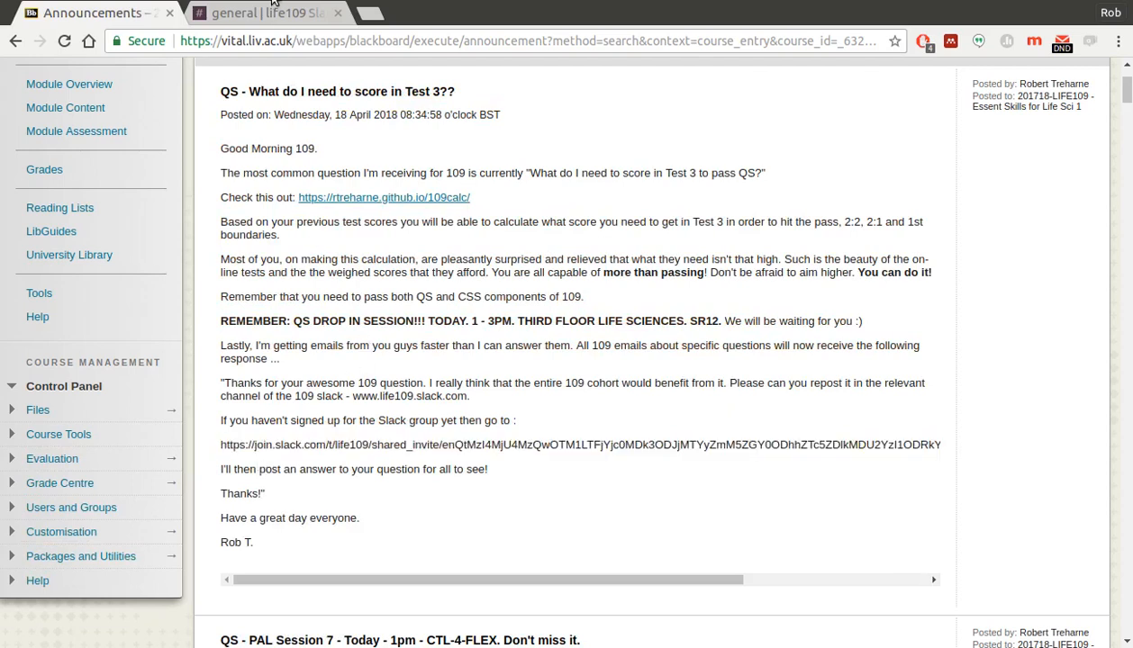
{"action": "left_click", "coordinate": [261, 13]}
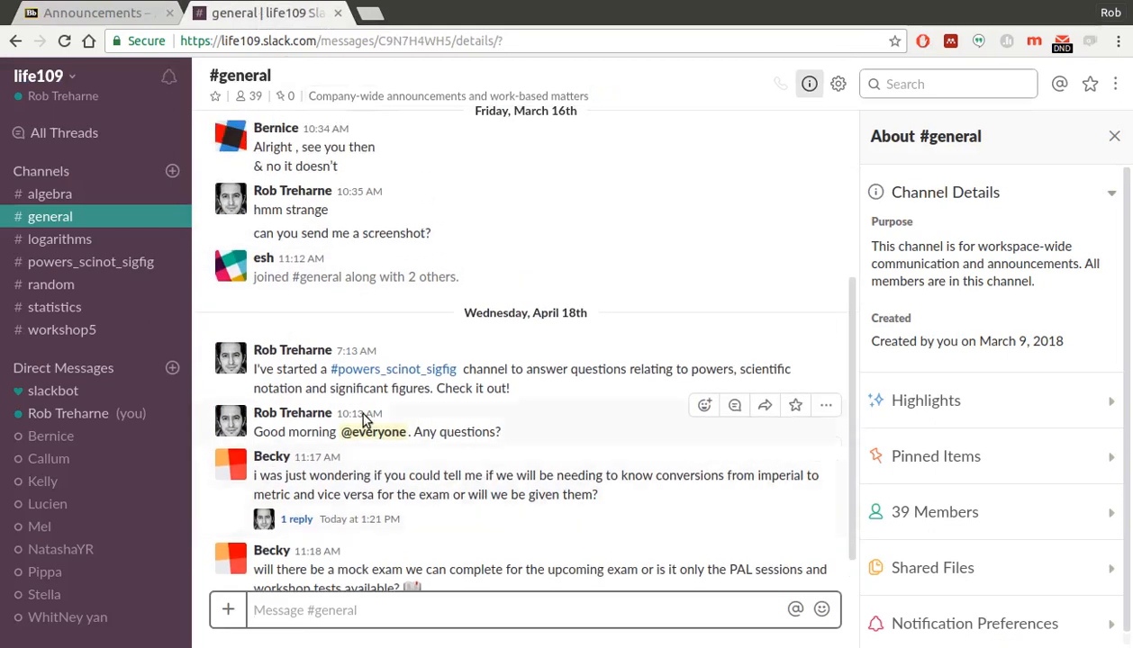
{"action": "scroll", "scroll_direction": "down", "scroll_amount": 3}
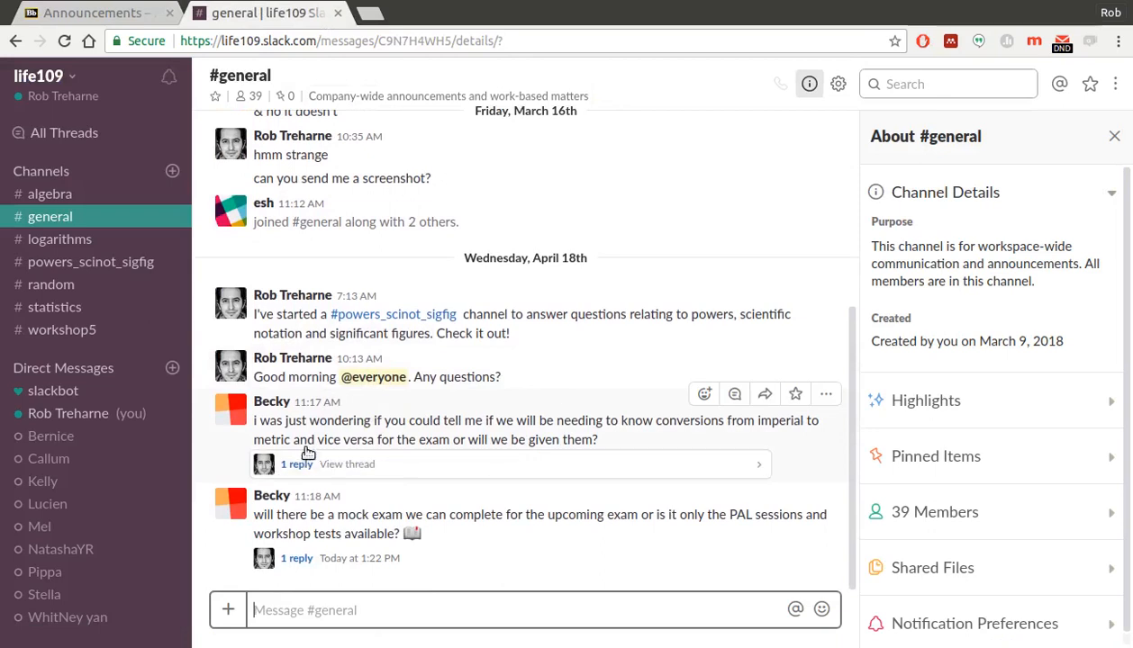
{"action": "mouse_move", "coordinate": [363, 493]}
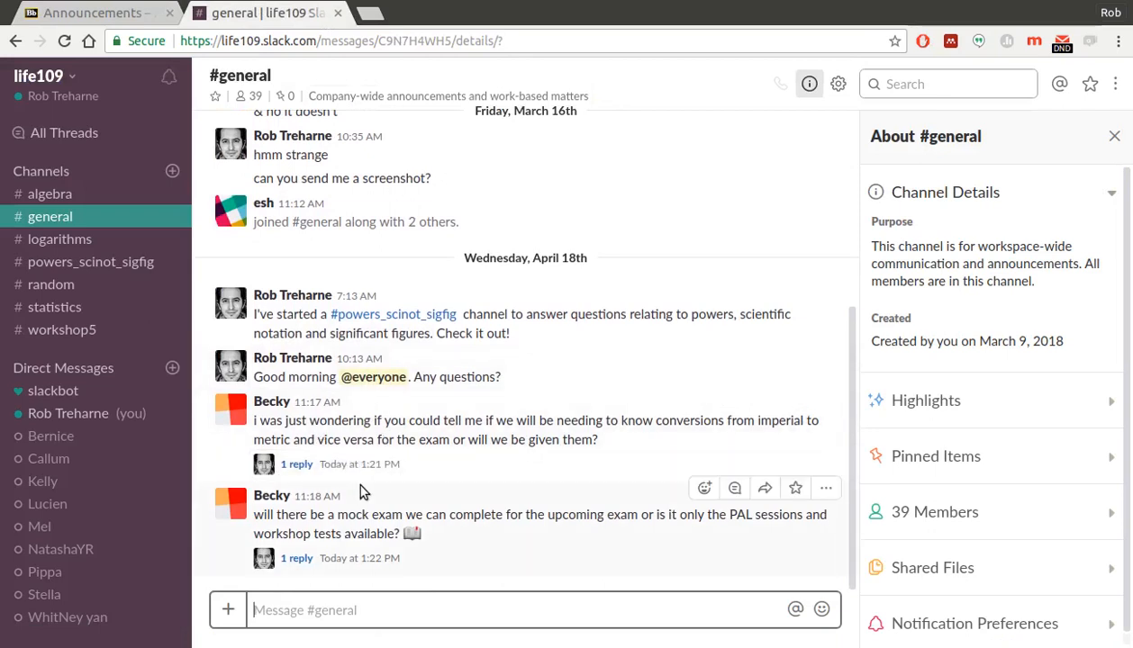
{"action": "mouse_move", "coordinate": [397, 443]}
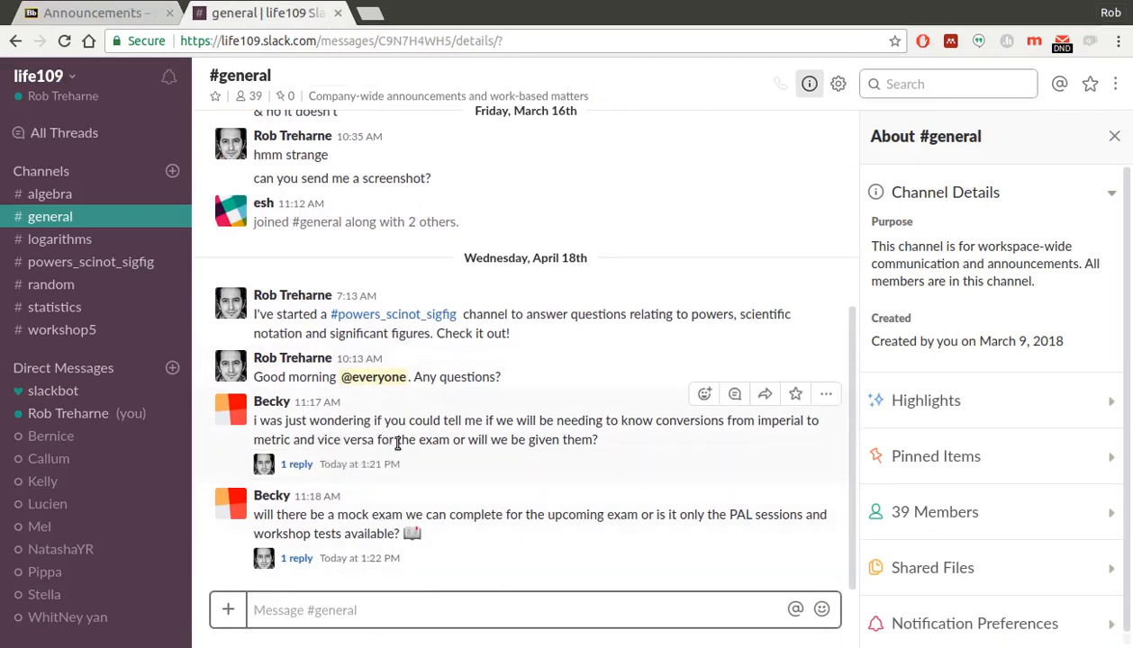
{"action": "mouse_move", "coordinate": [629, 437]}
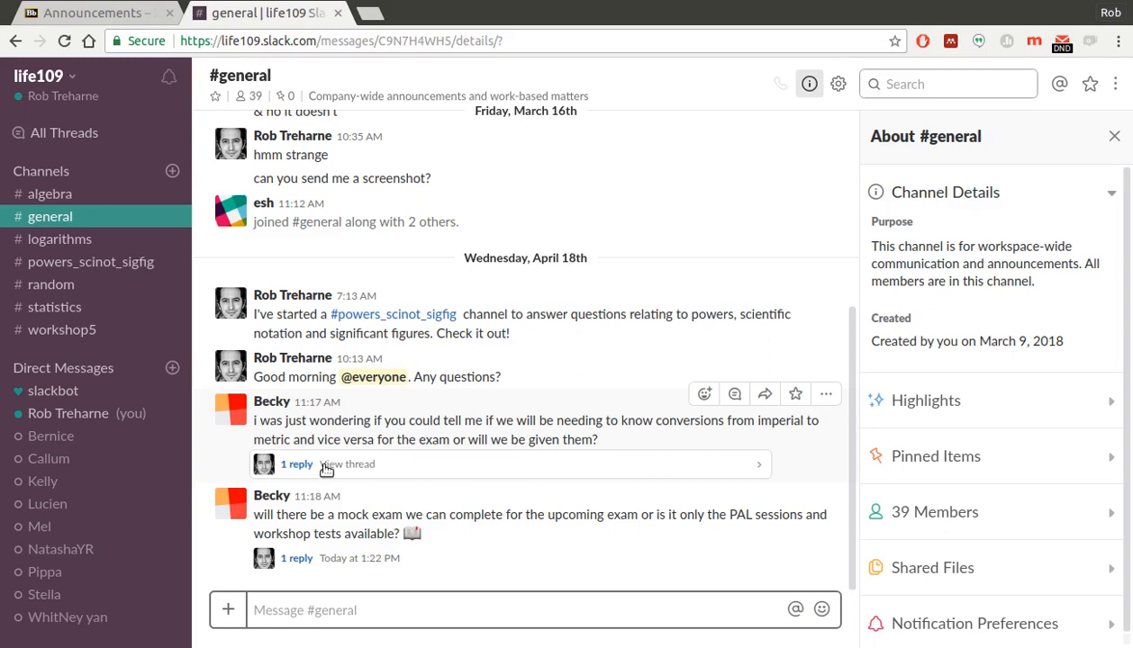
{"action": "mouse_move", "coordinate": [295, 464]}
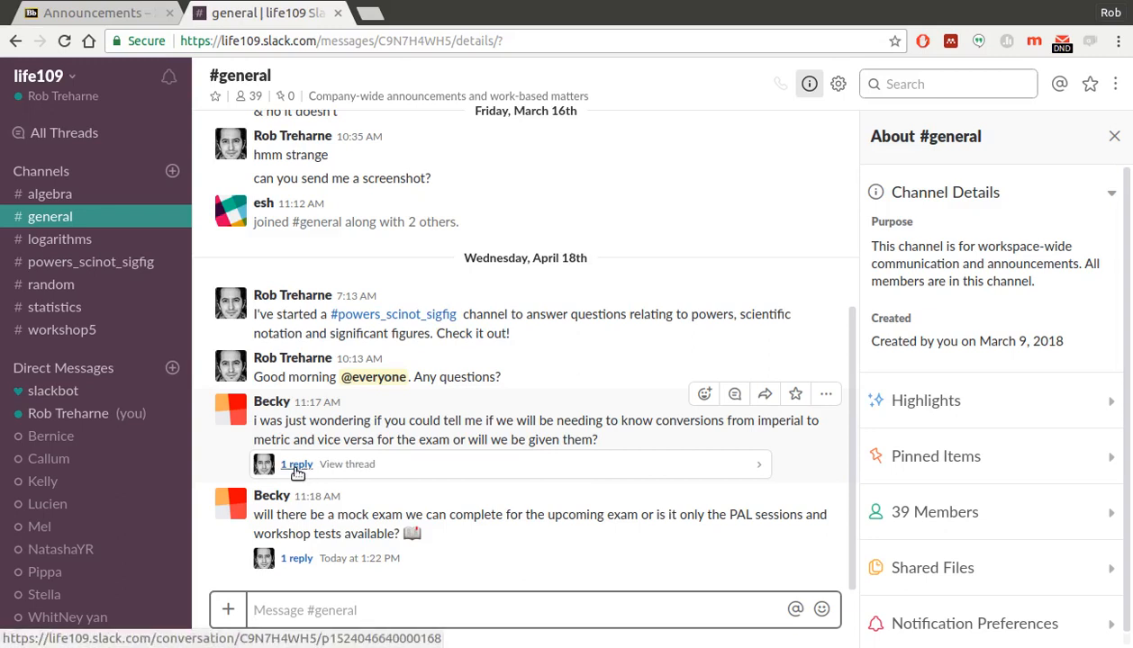
Open the reply thread on Becky's imperial-metric conversion question
{"action": "left_click", "coordinate": [295, 464]}
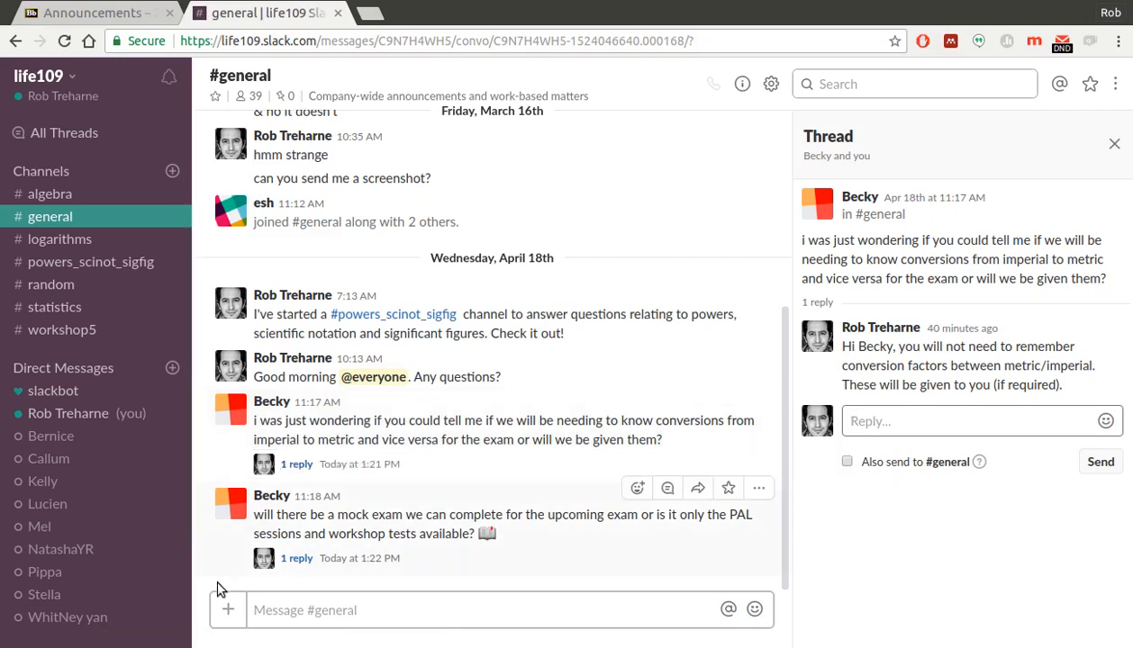
{"action": "mouse_move", "coordinate": [297, 557]}
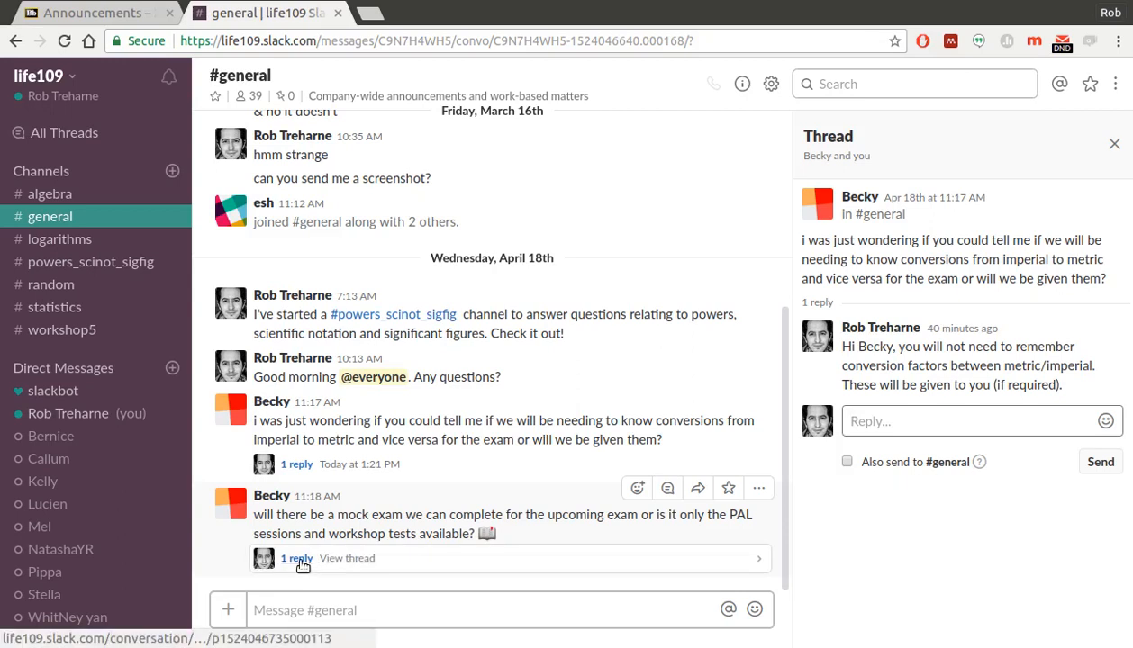
Open the reply thread on Becky's mock exam question to see the tutor's answer
{"action": "left_click", "coordinate": [297, 558]}
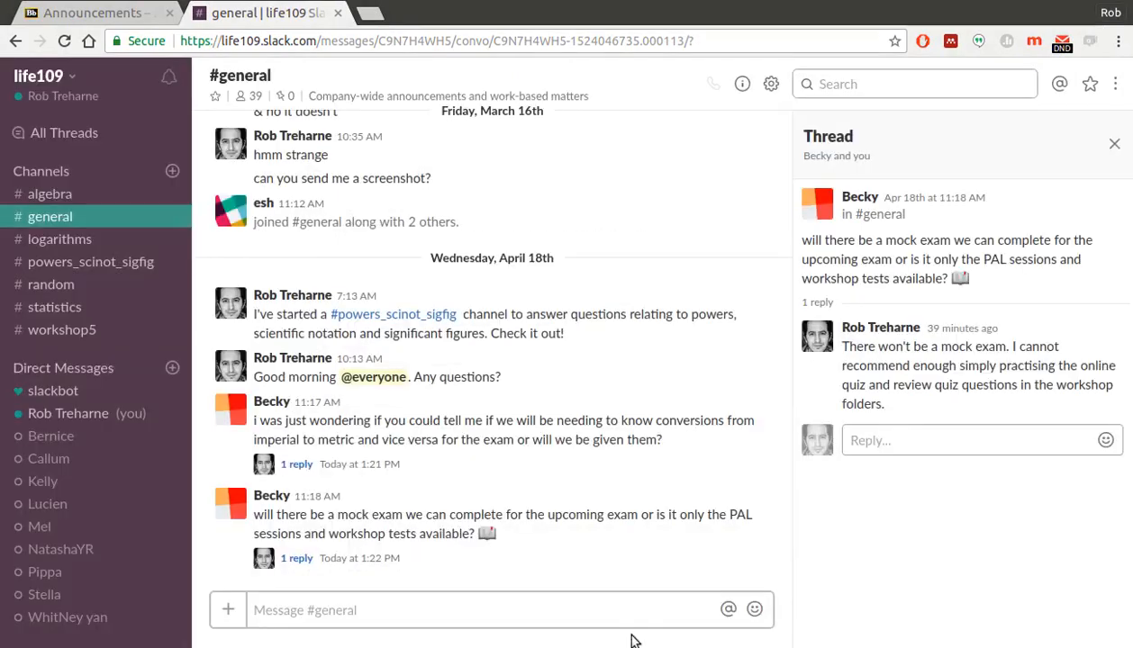
{"action": "mouse_move", "coordinate": [56, 176]}
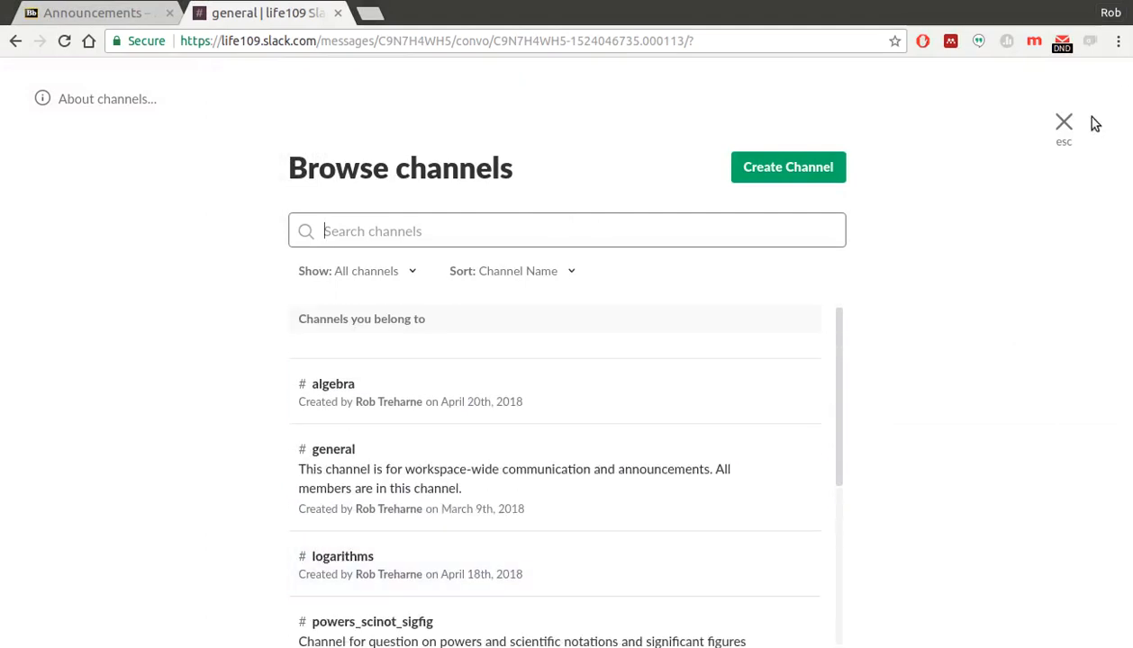
Close the channel browser, scroll through #logarithms' PAL videos, then open #algebra
{"action": "left_click", "coordinate": [1064, 121]}
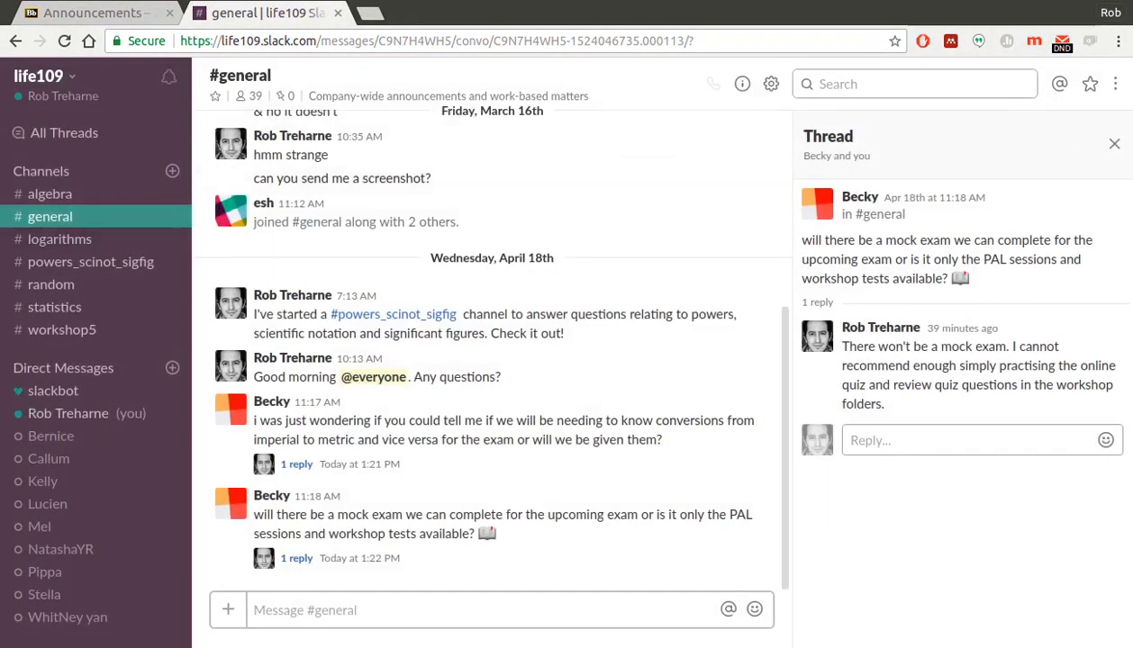
{"action": "mouse_move", "coordinate": [60, 238]}
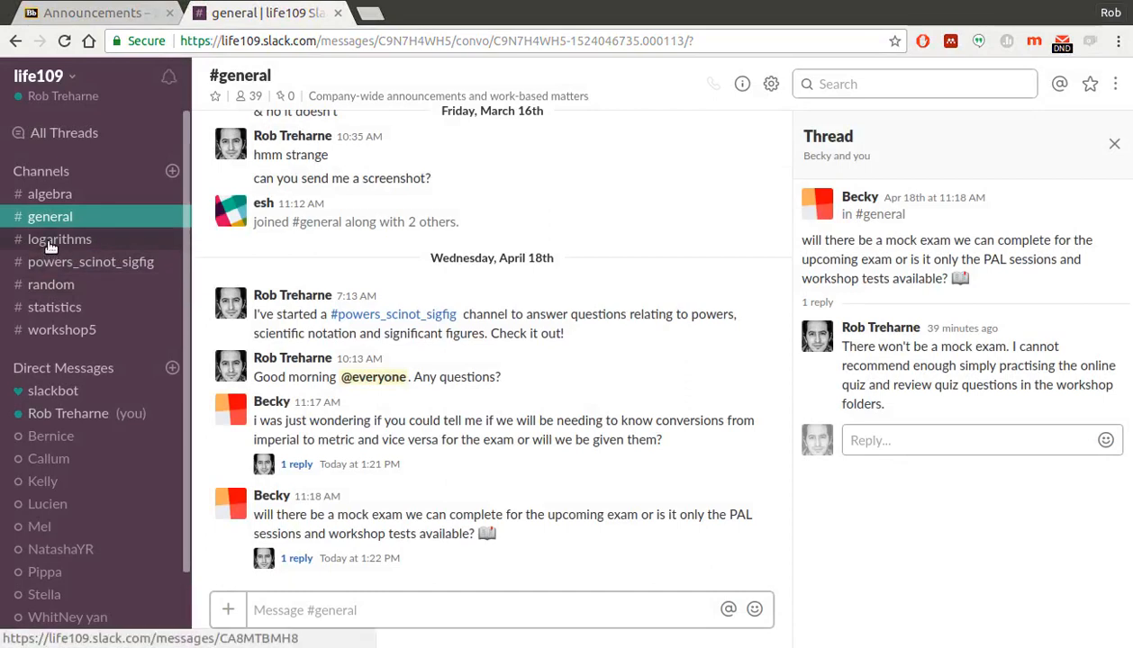
{"action": "left_click", "coordinate": [59, 238]}
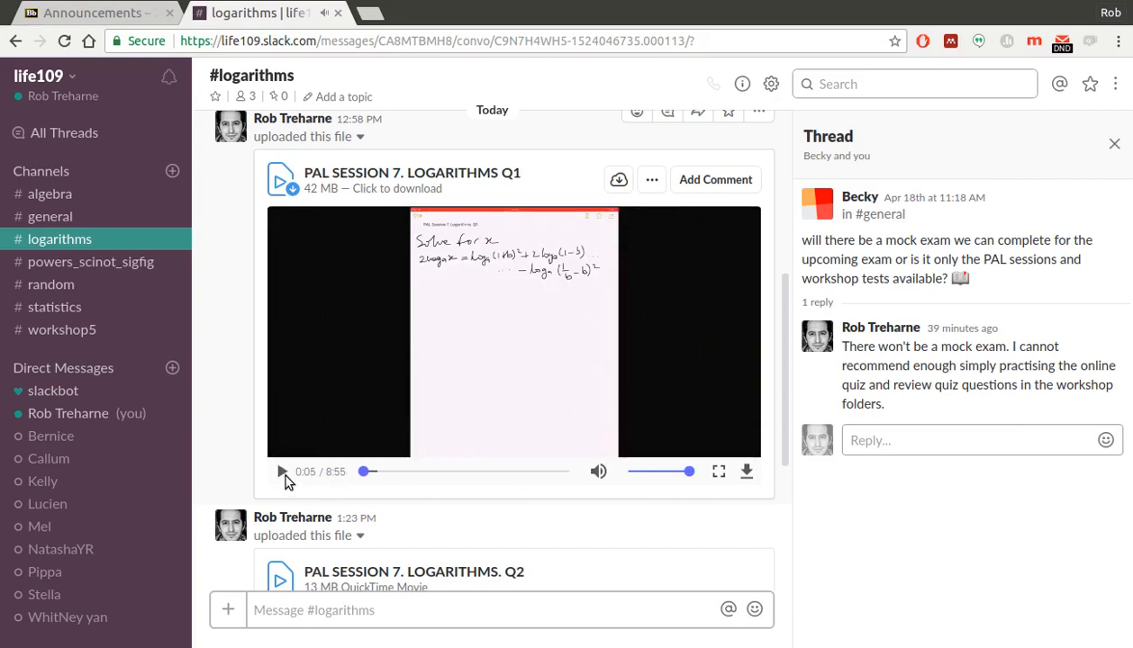
{"action": "scroll", "scroll_direction": "down", "scroll_amount": 3}
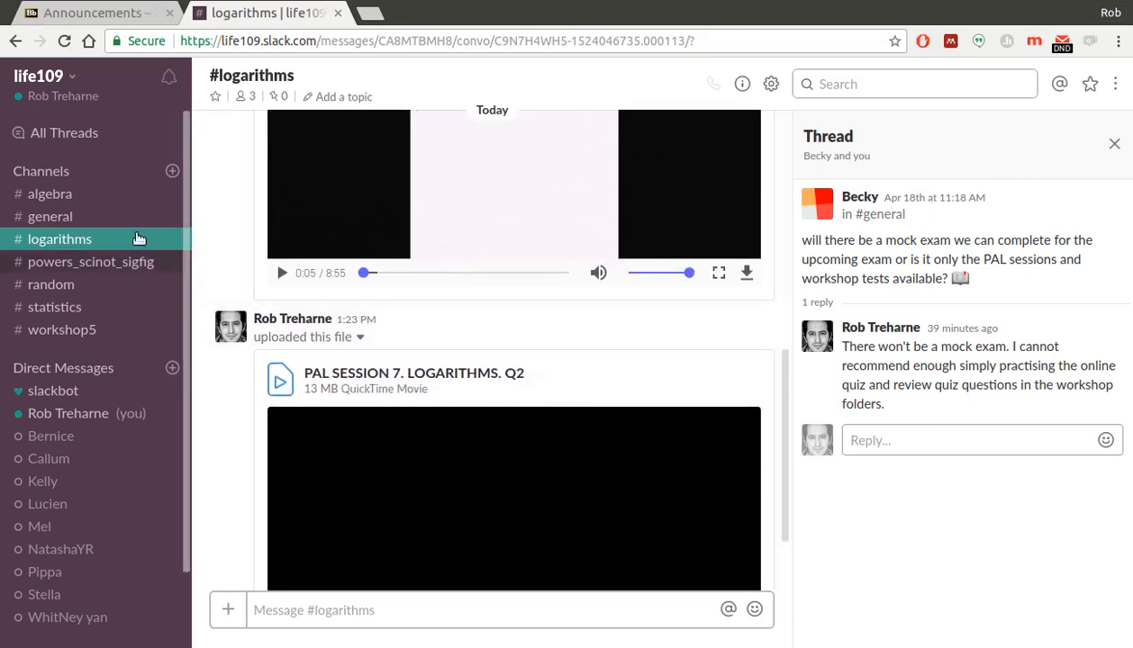
{"action": "left_click", "coordinate": [50, 193]}
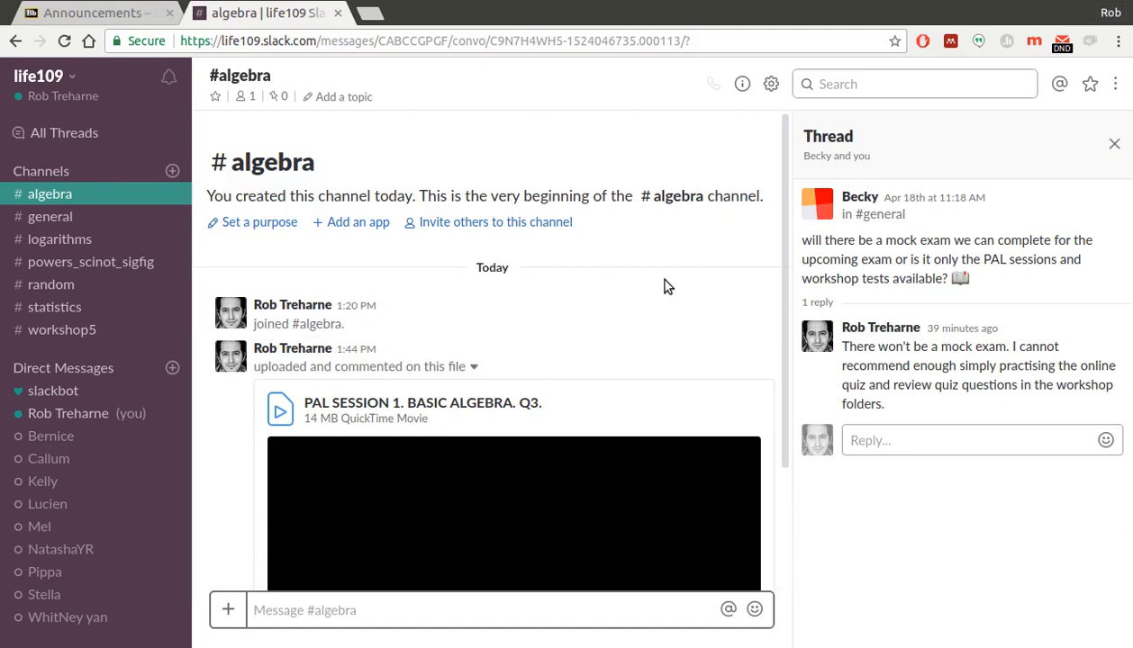
{"action": "mouse_move", "coordinate": [662, 286]}
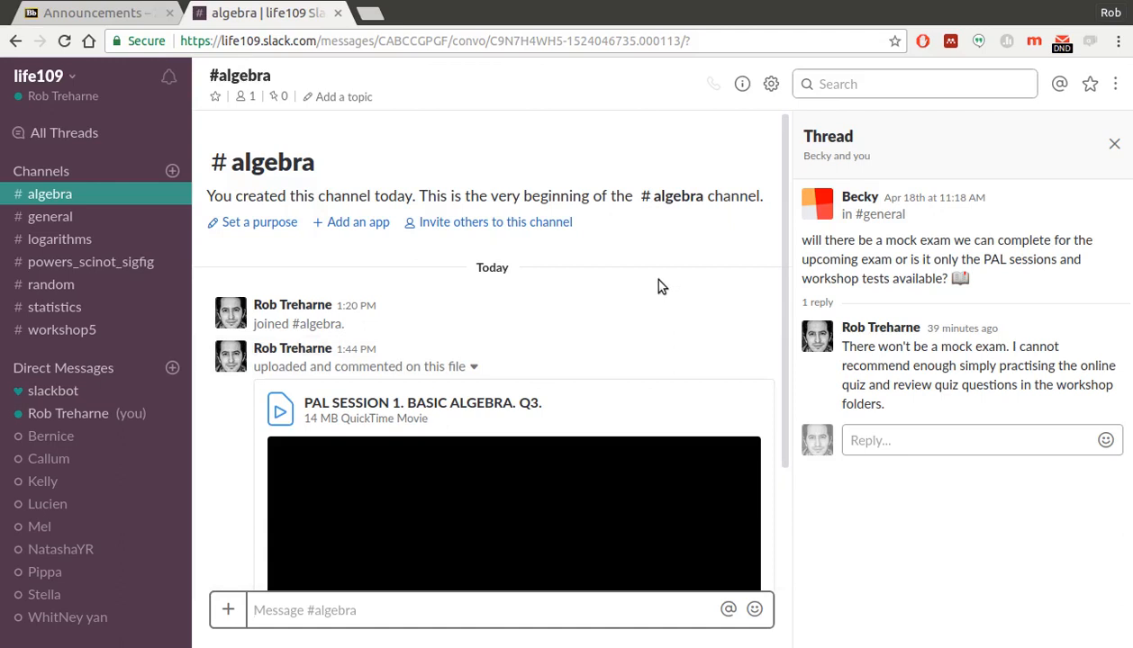